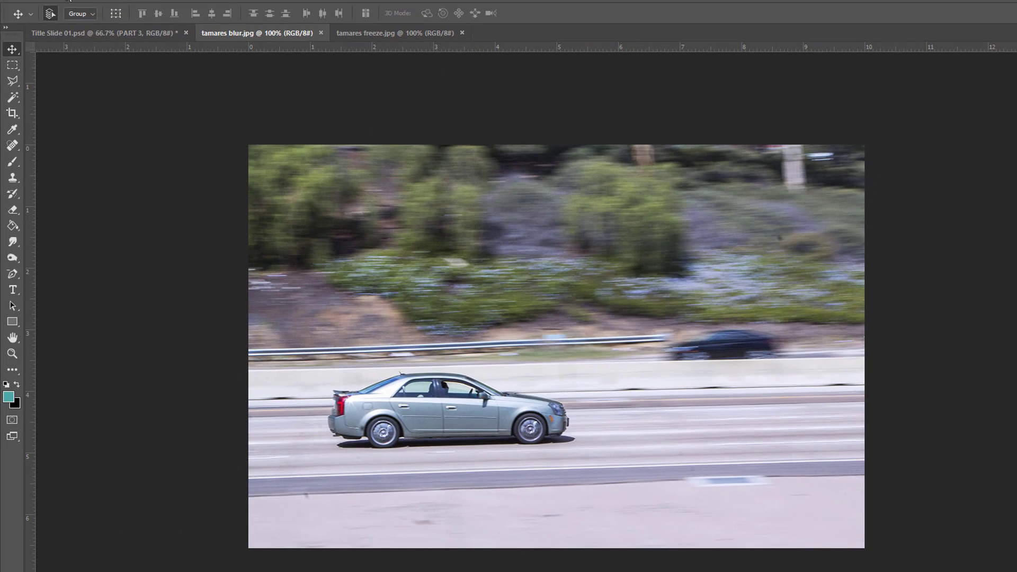
- Open the Levels adjustment from the Image > Adjustments menu for the panning car photo
{"action": "left_click", "coordinate": [97, 26]}
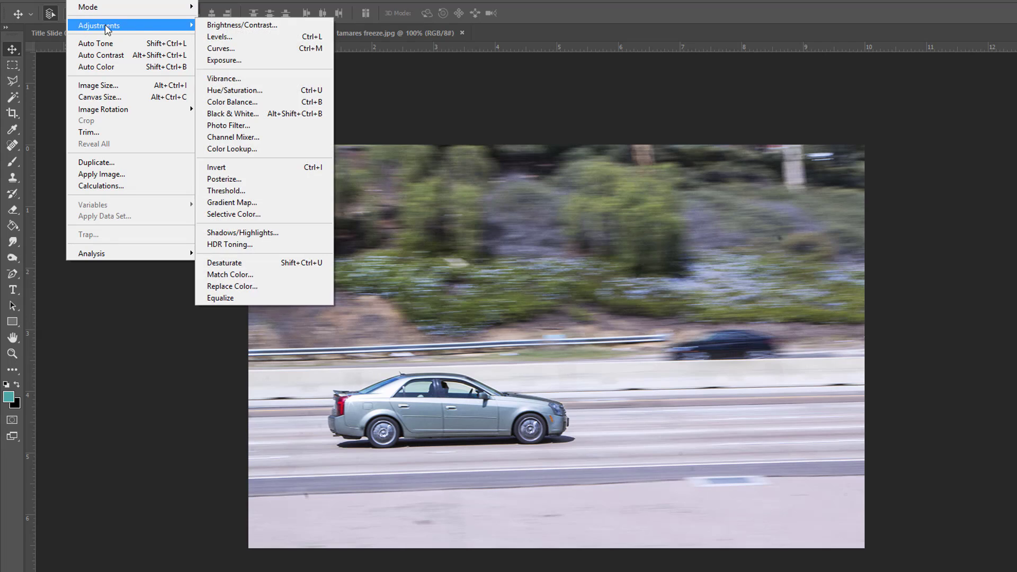
{"action": "left_click", "coordinate": [219, 37]}
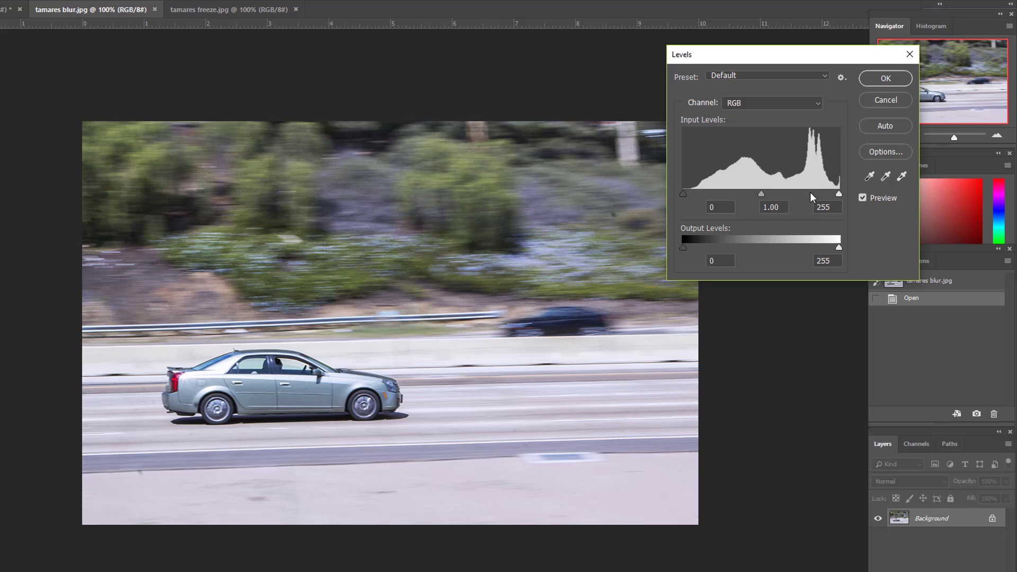
{"action": "mouse_move", "coordinate": [761, 197]}
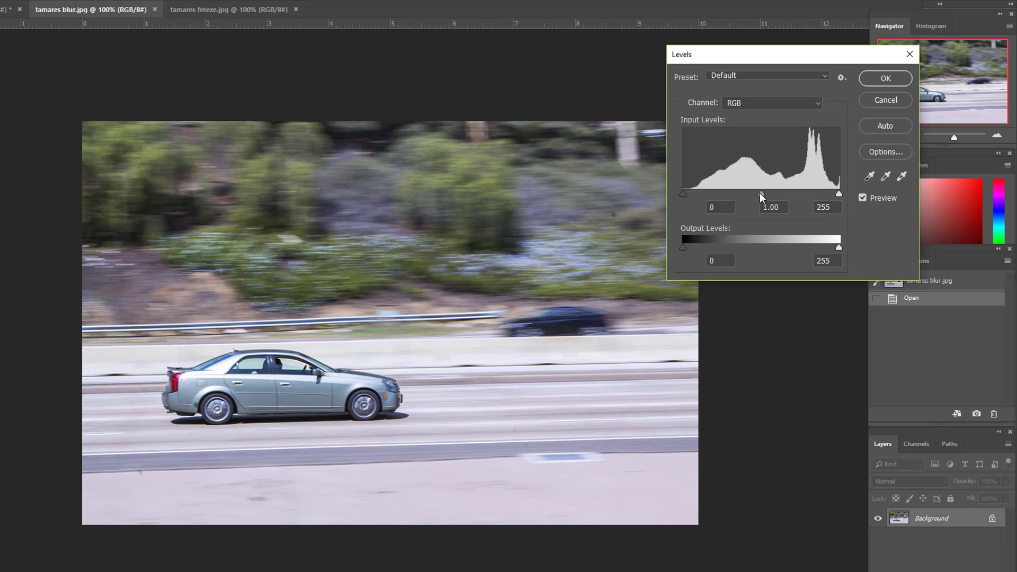
- Drag the grey midtone slider right until the middle Levels value reads 0.75
{"action": "left_click_drag", "start_coordinate": [760, 193], "coordinate": [753, 193]}
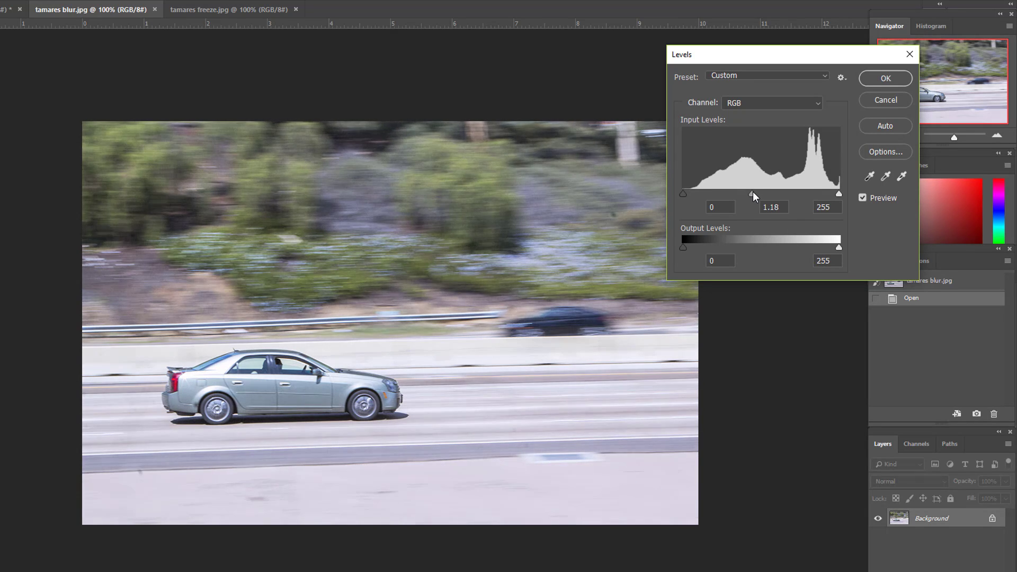
{"action": "left_click_drag", "start_coordinate": [752, 194], "coordinate": [778, 194]}
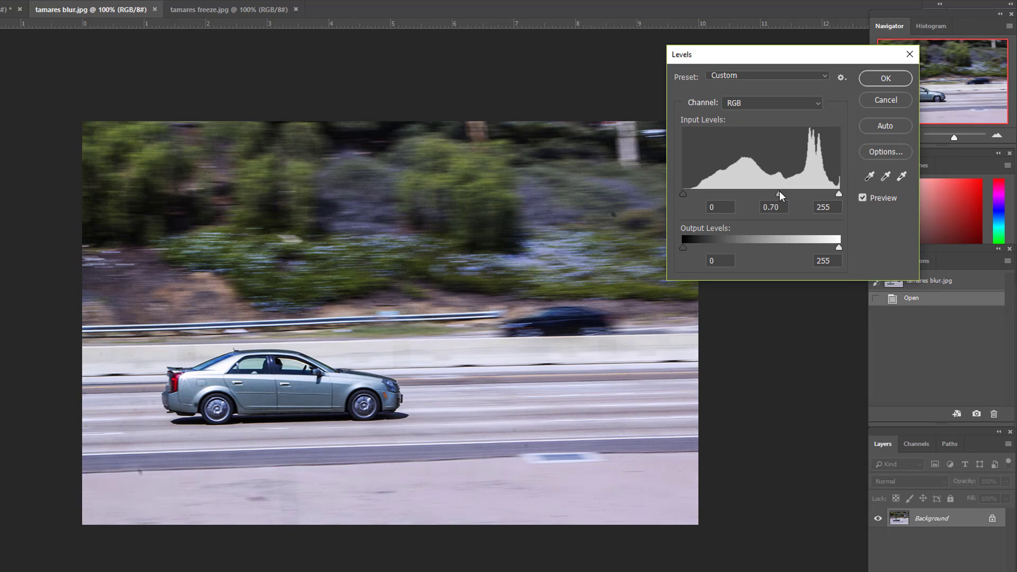
{"action": "left_click_drag", "start_coordinate": [778, 193], "coordinate": [776, 193]}
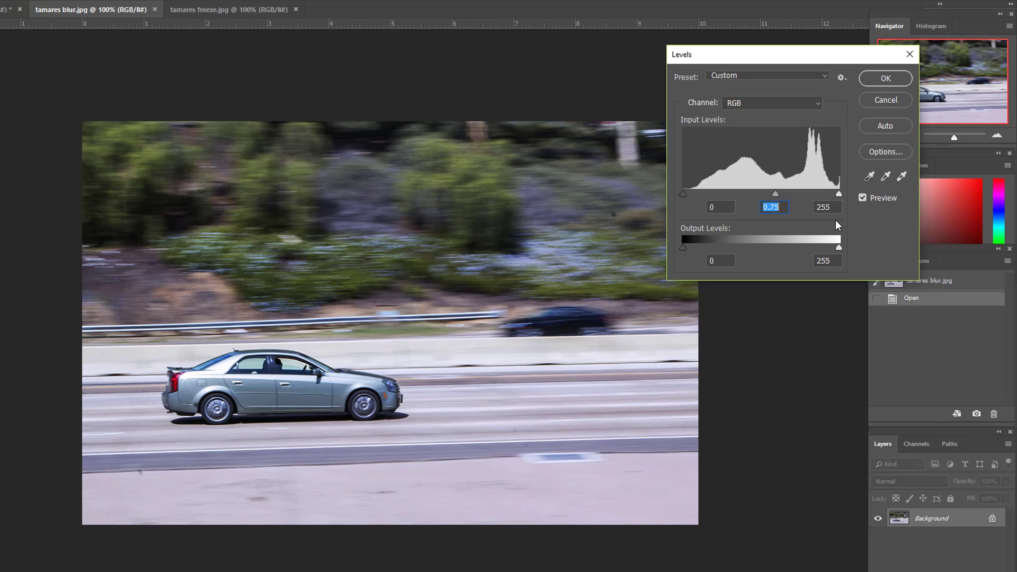
{"action": "mouse_move", "coordinate": [679, 190]}
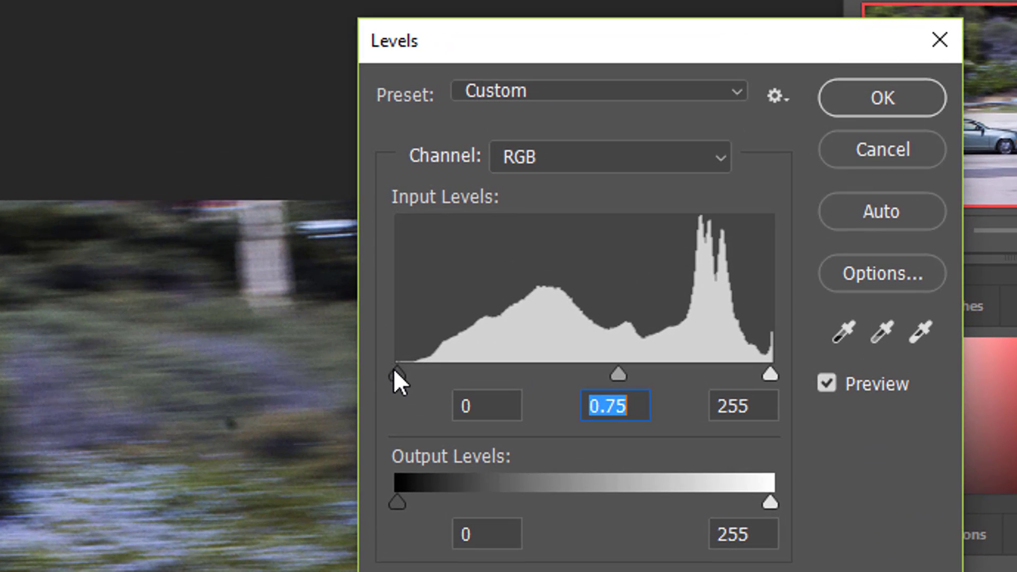
{"action": "left_click_drag", "start_coordinate": [396, 374], "coordinate": [412, 374]}
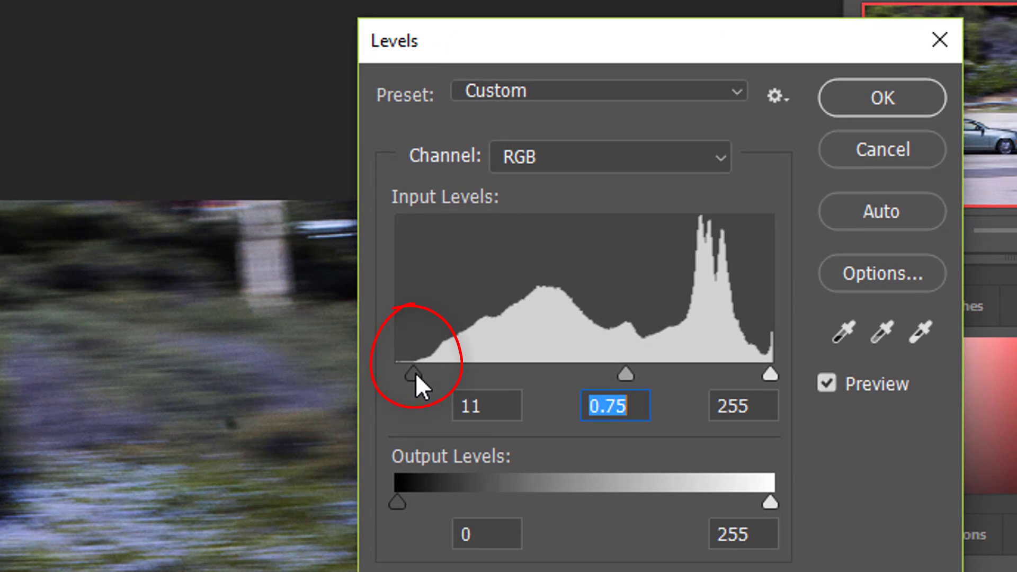
{"action": "left_click_drag", "start_coordinate": [408, 375], "coordinate": [413, 375]}
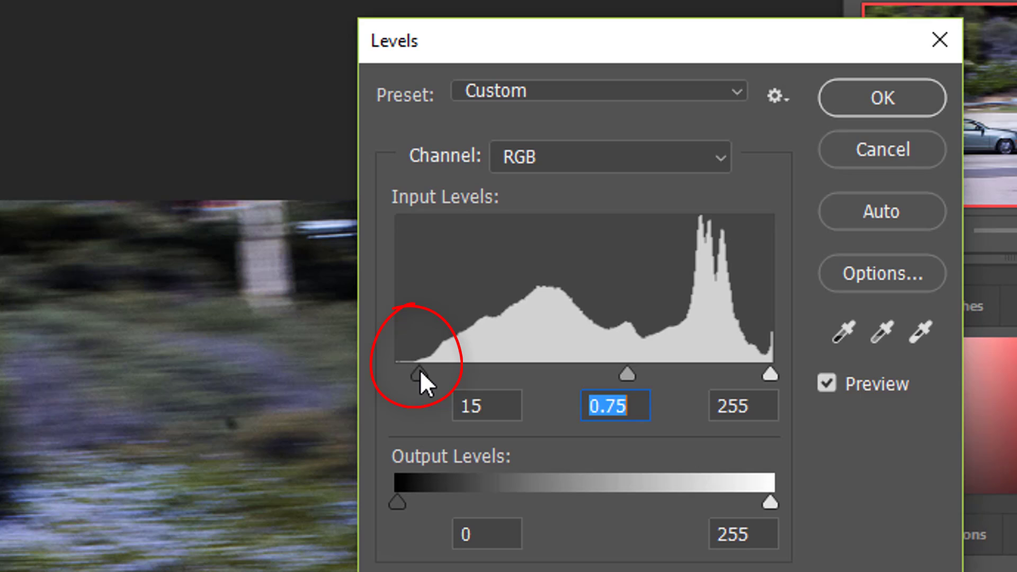
{"action": "left_click", "coordinate": [486, 405]}
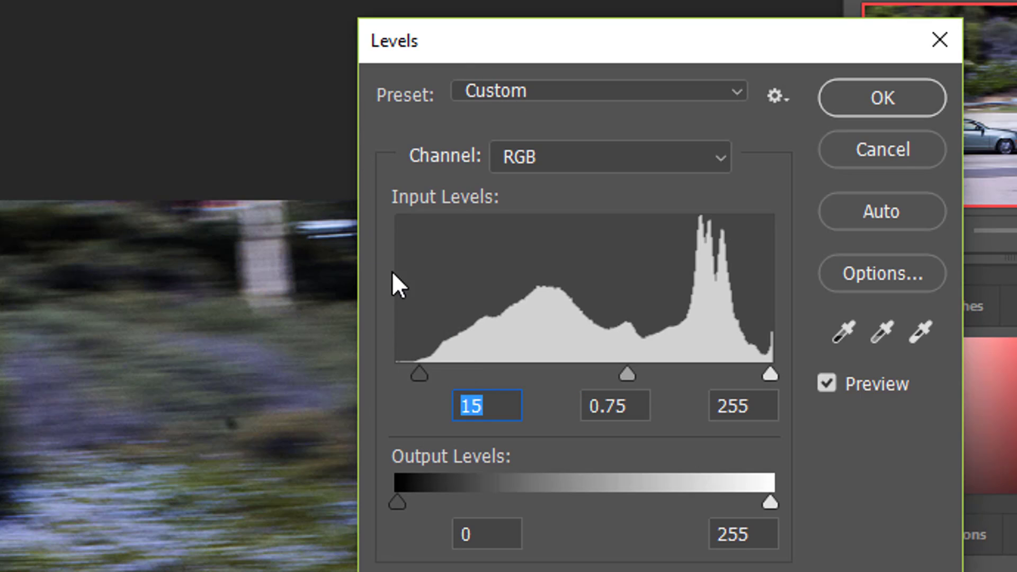
{"action": "mouse_move", "coordinate": [602, 282]}
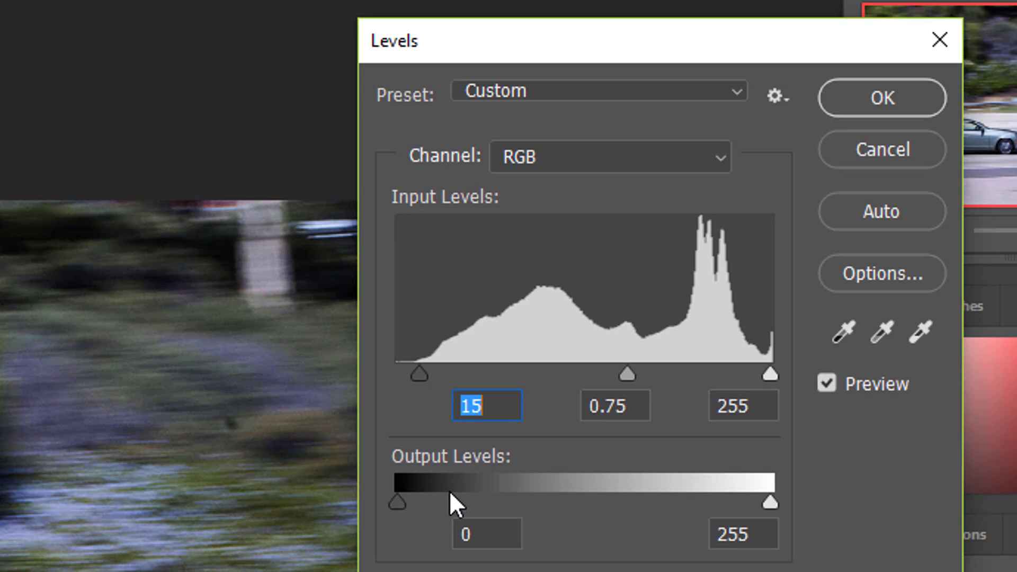
{"action": "mouse_move", "coordinate": [422, 391]}
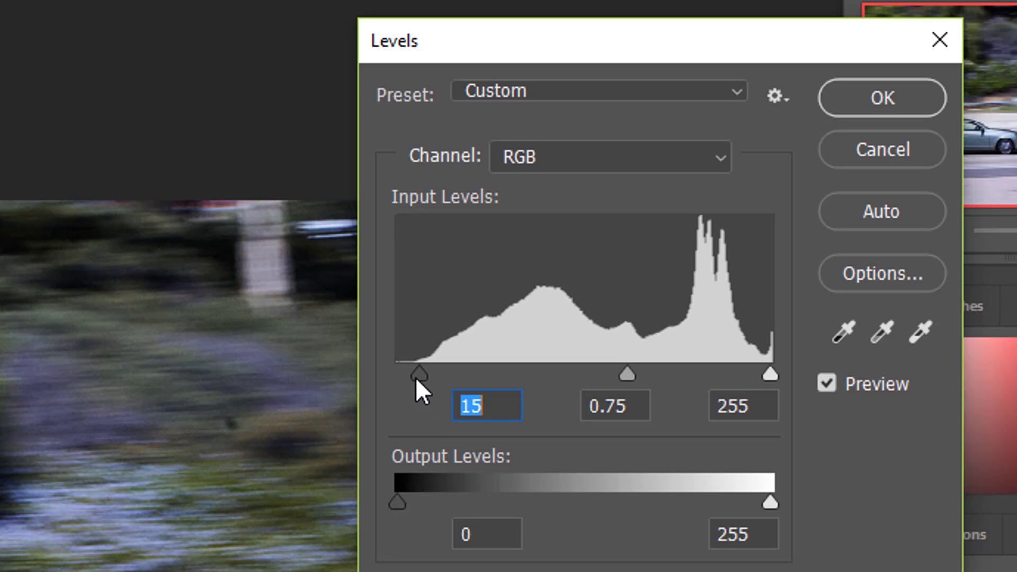
{"action": "left_click_drag", "start_coordinate": [416, 375], "coordinate": [396, 375]}
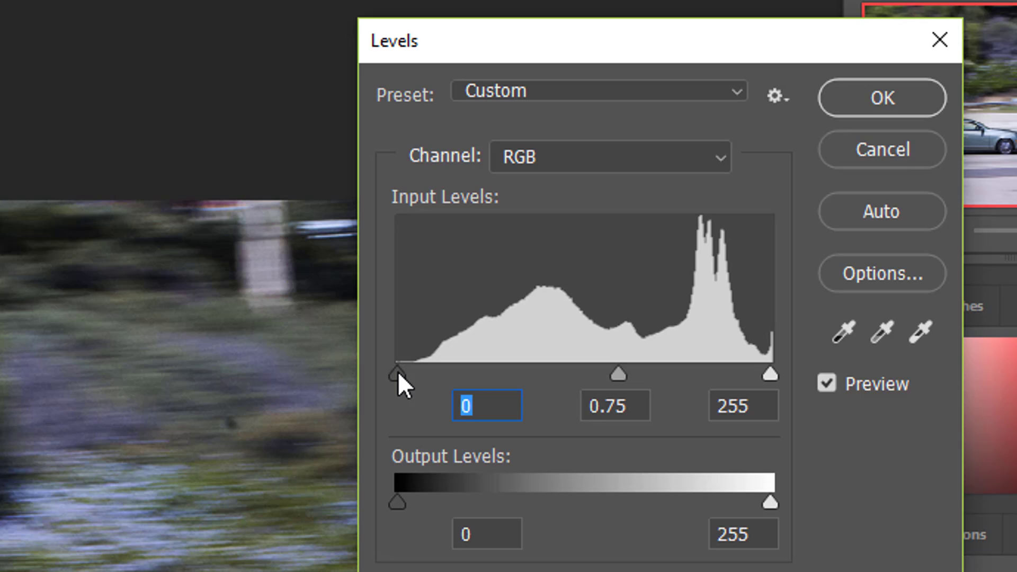
- Drag the black input slider to the histogram's left edge so shadows read 14
{"action": "left_click_drag", "start_coordinate": [399, 374], "coordinate": [420, 374]}
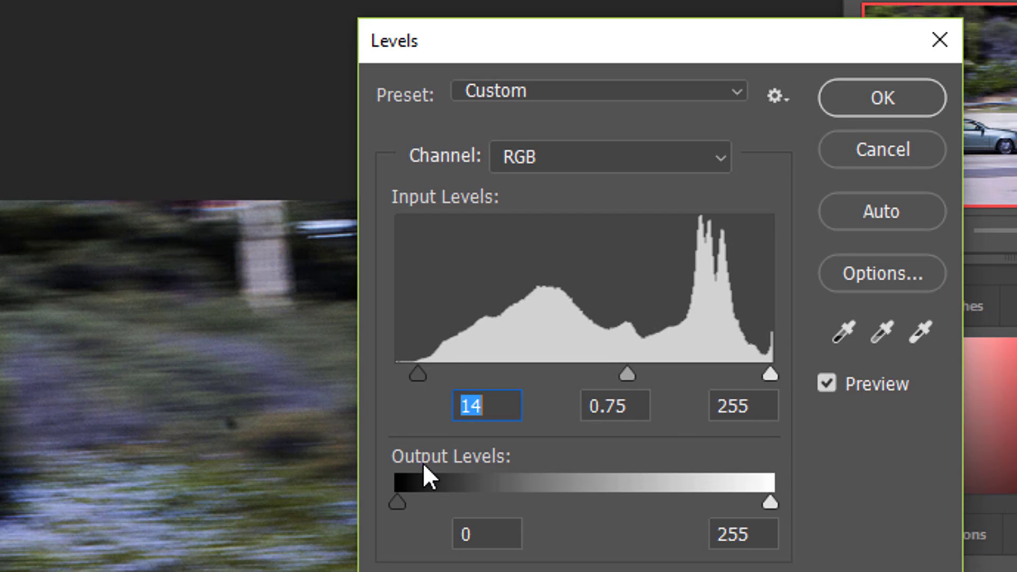
{"action": "mouse_move", "coordinate": [441, 389]}
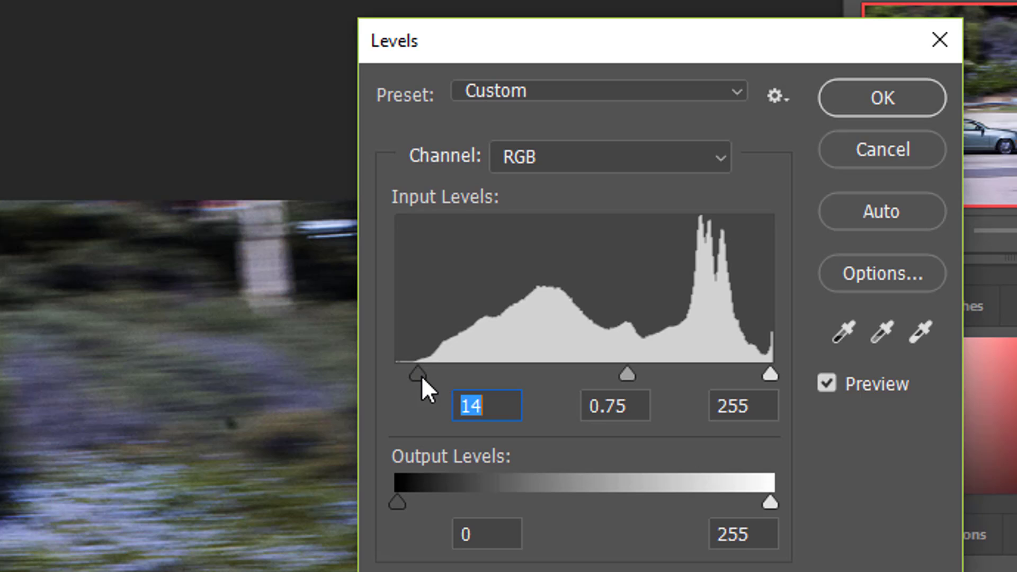
{"action": "mouse_move", "coordinate": [420, 333]}
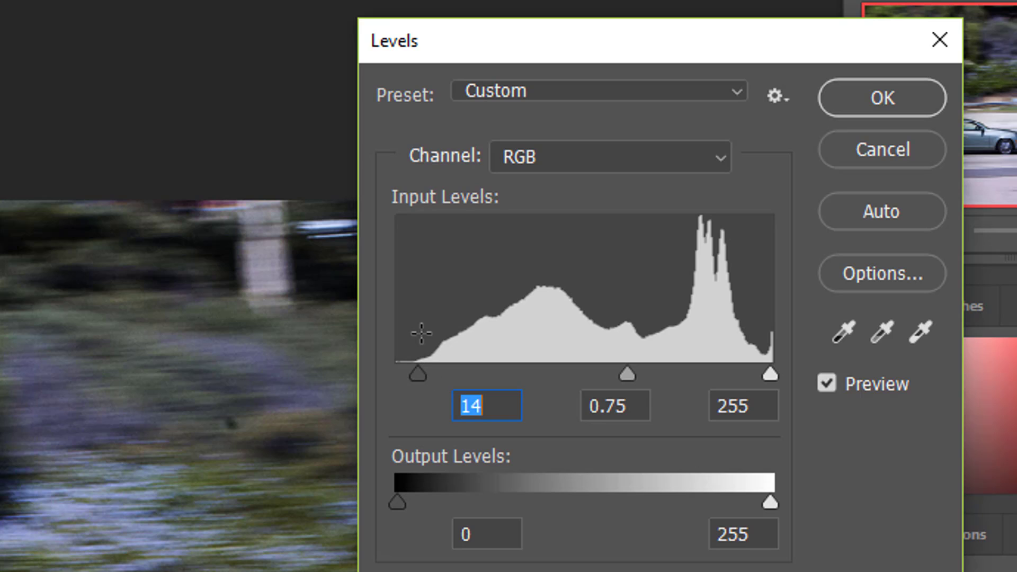
{"action": "mouse_move", "coordinate": [707, 408]}
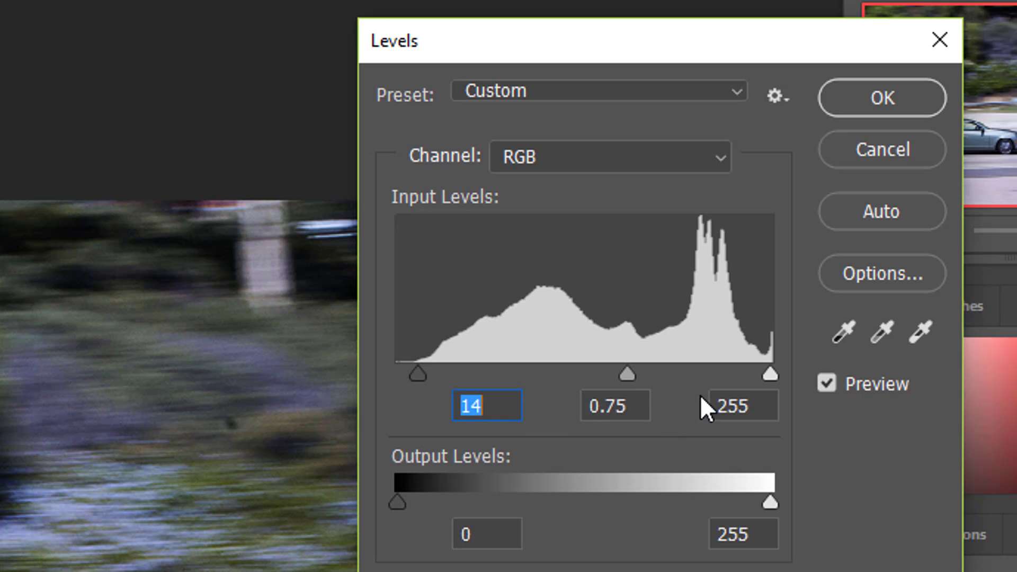
{"action": "mouse_move", "coordinate": [353, 352]}
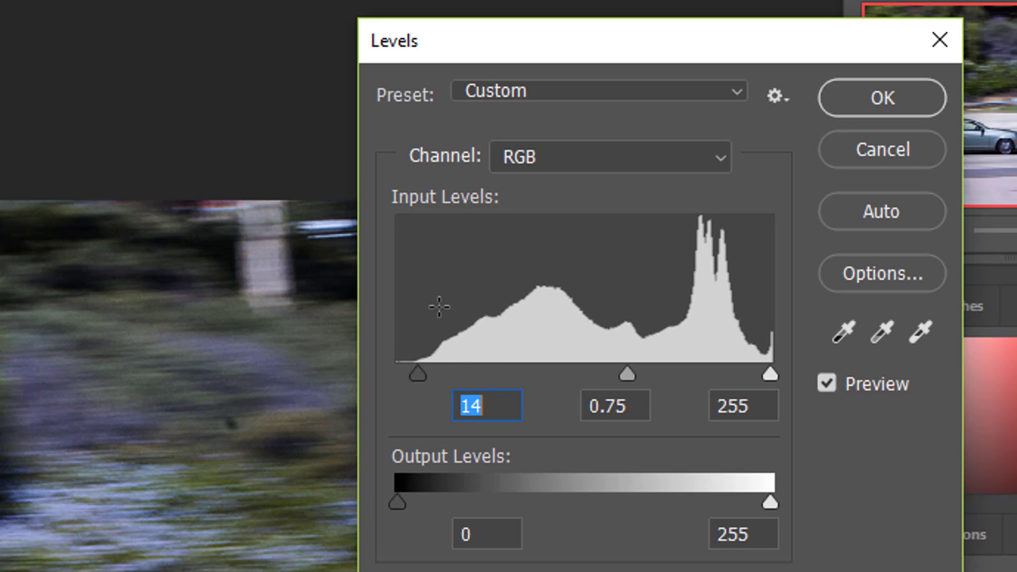
{"action": "mouse_move", "coordinate": [399, 349]}
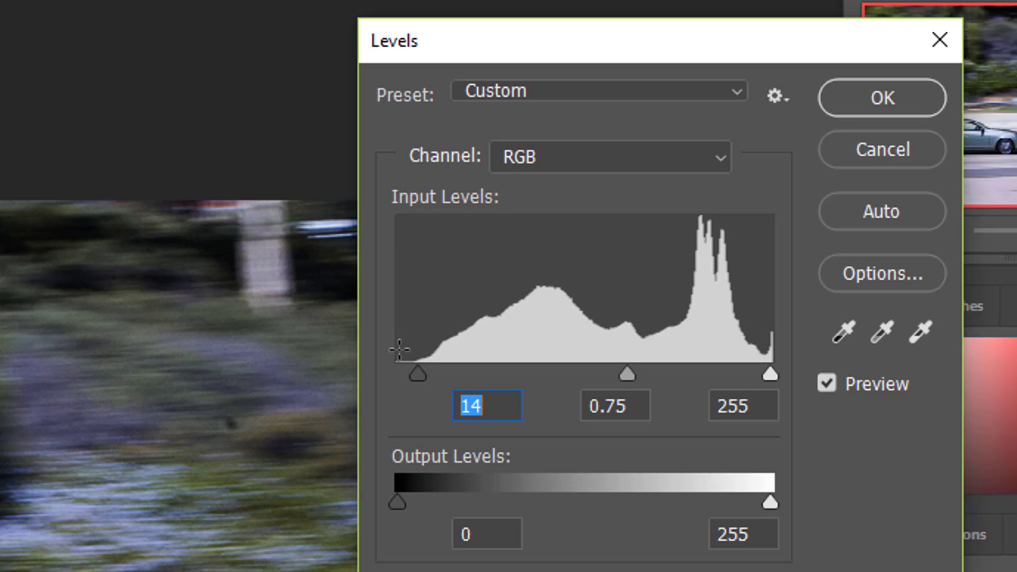